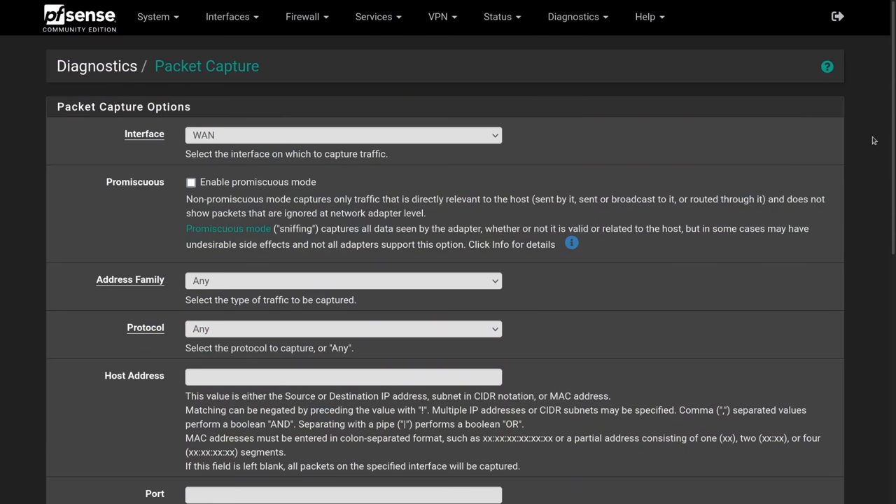
# Scroll the NinjaRMM device details and view the Disk Volume and Network Adapters sections
pyautogui.scroll(-3)
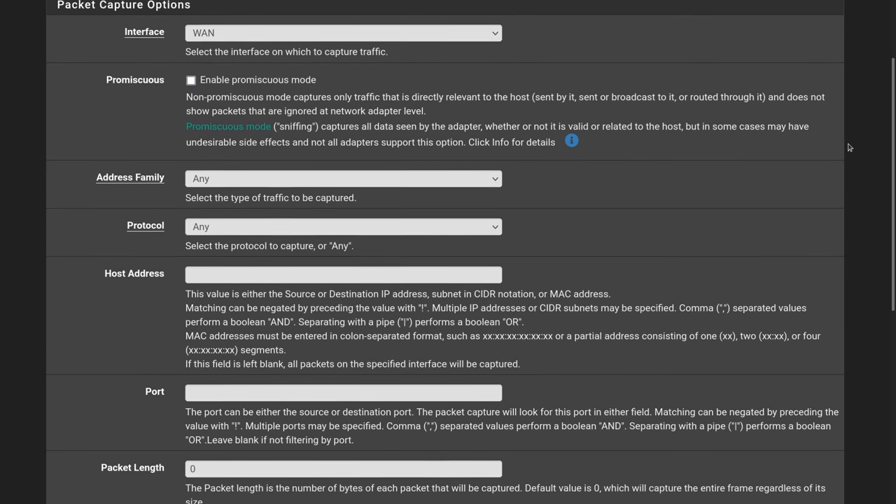
pyautogui.scroll(-3)
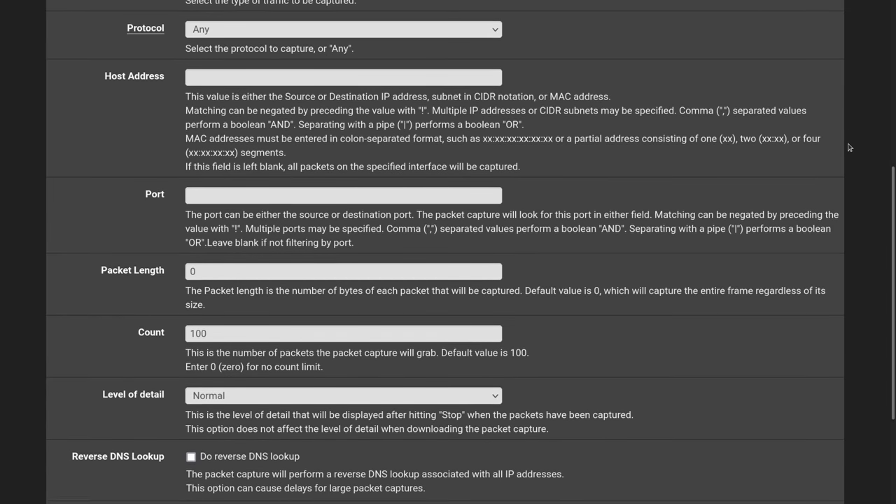
pyautogui.scroll(-3)
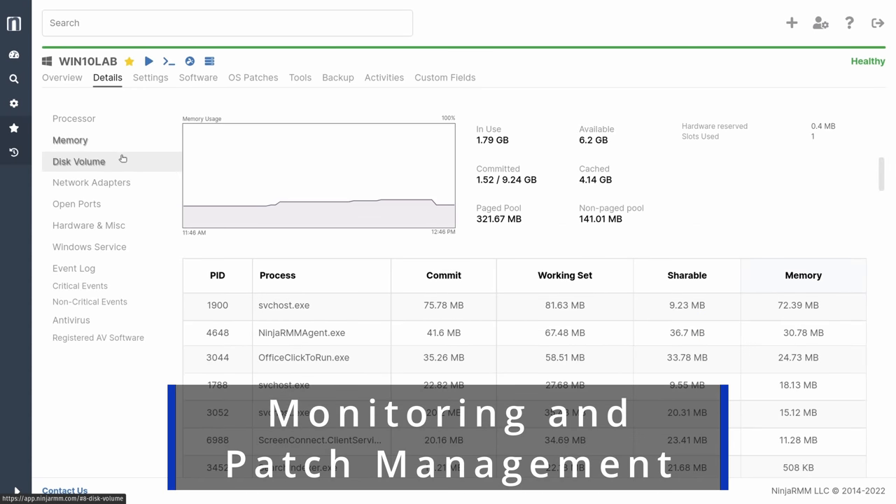
pyautogui.click(78, 161)
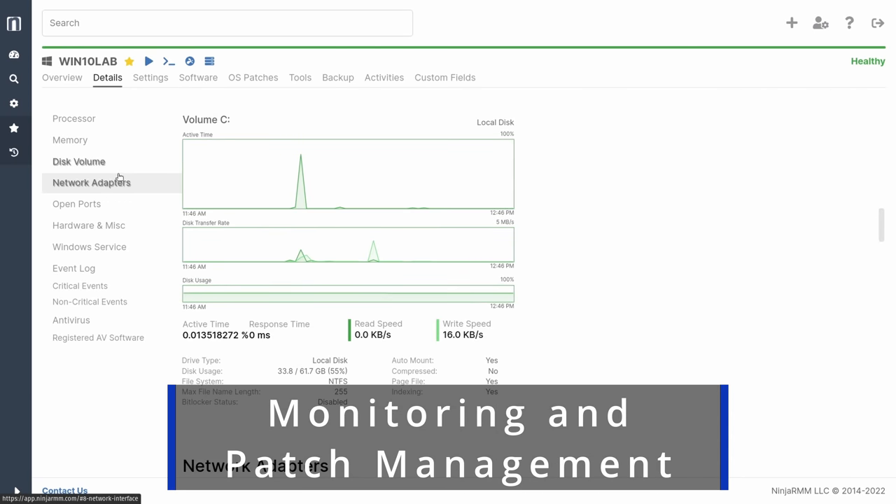
pyautogui.click(91, 183)
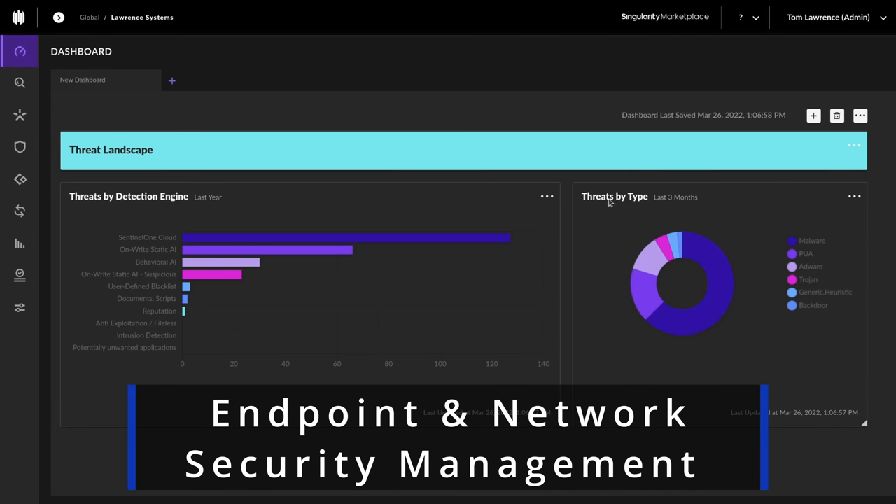
pyautogui.moveTo(350, 251)
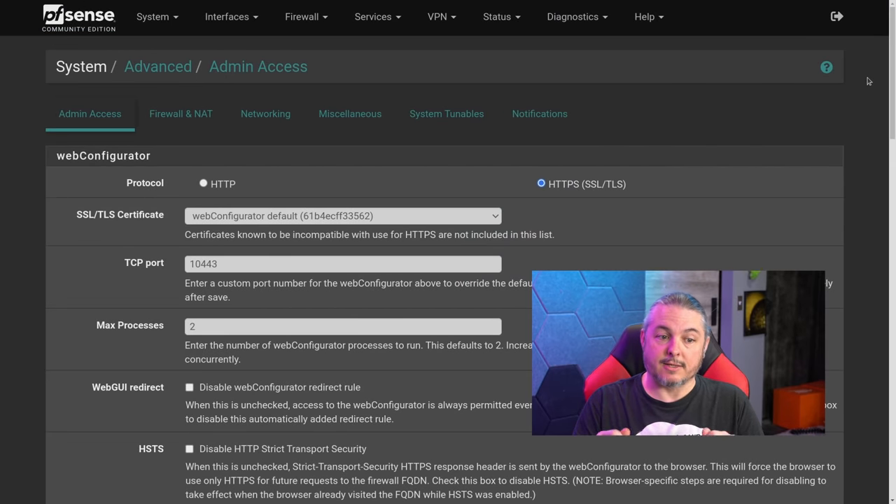
pyautogui.moveTo(685, 132)
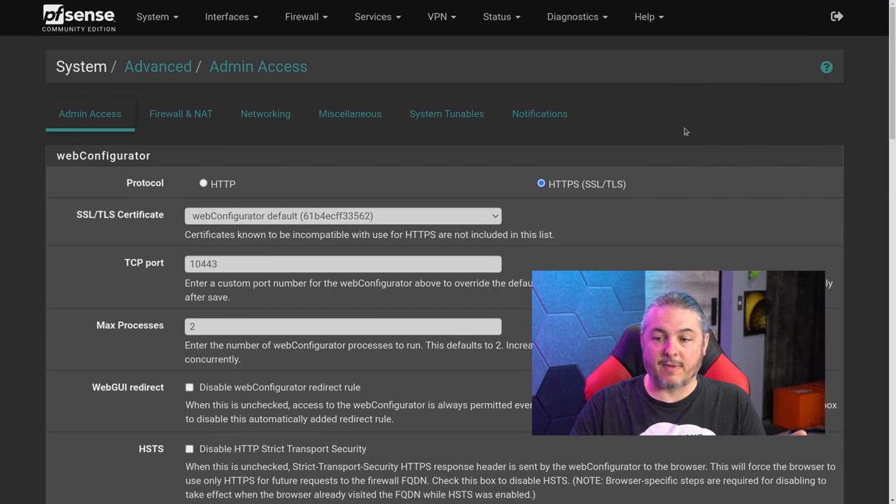
pyautogui.scroll(-3)
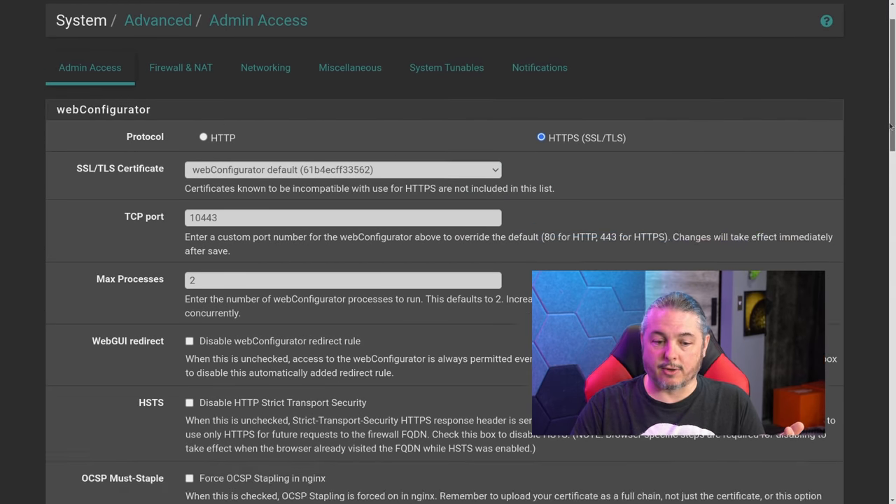
pyautogui.scroll(-3)
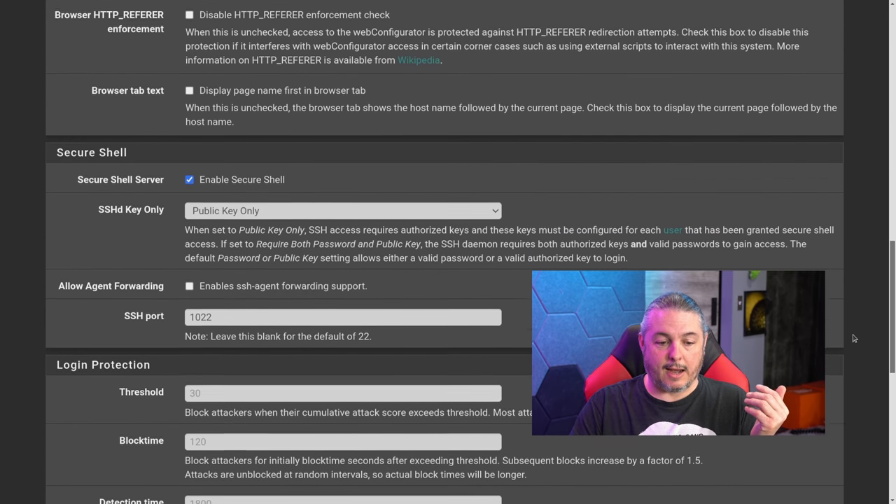
pyautogui.scroll(-3)
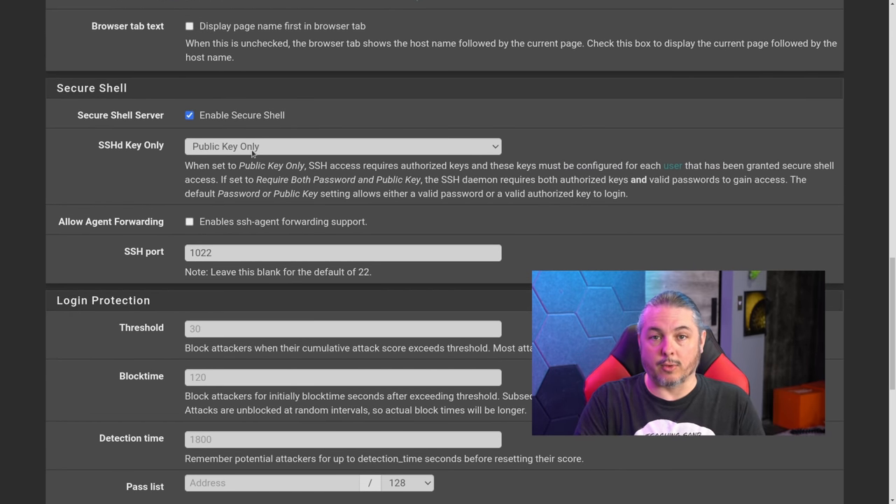
pyautogui.click(342, 146)
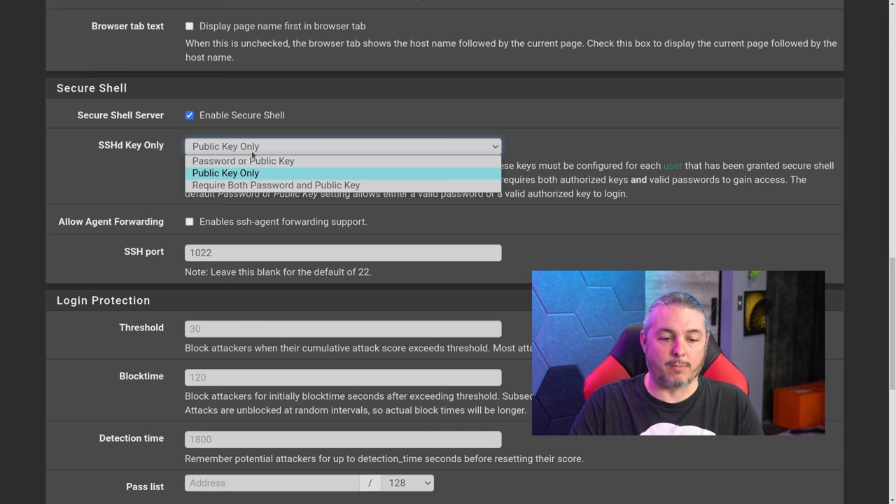
pyautogui.moveTo(276, 185)
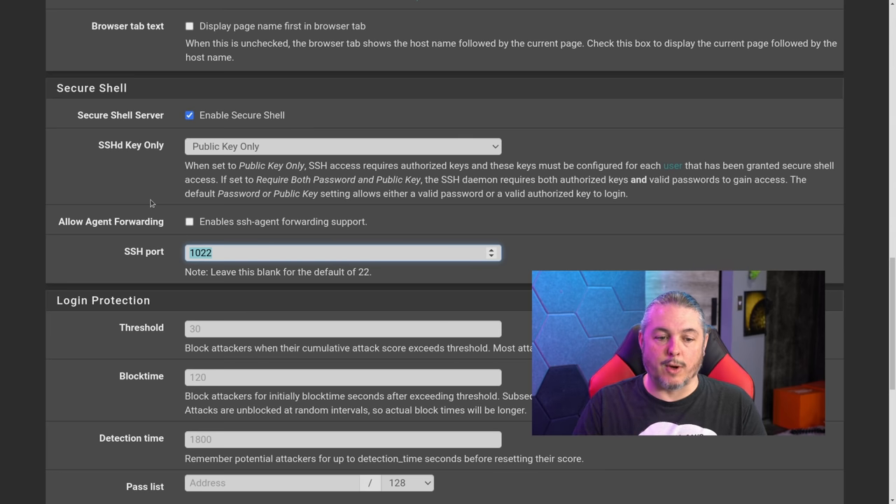
pyautogui.moveTo(340, 219)
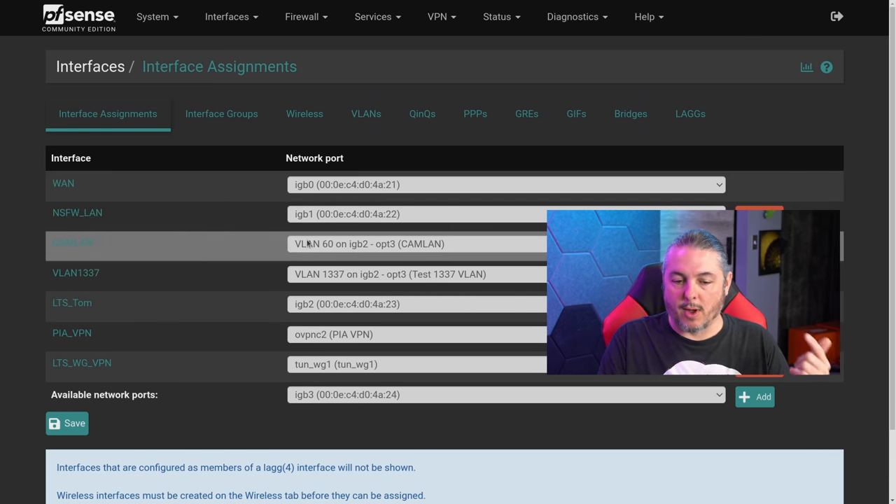
pyautogui.moveTo(314, 250)
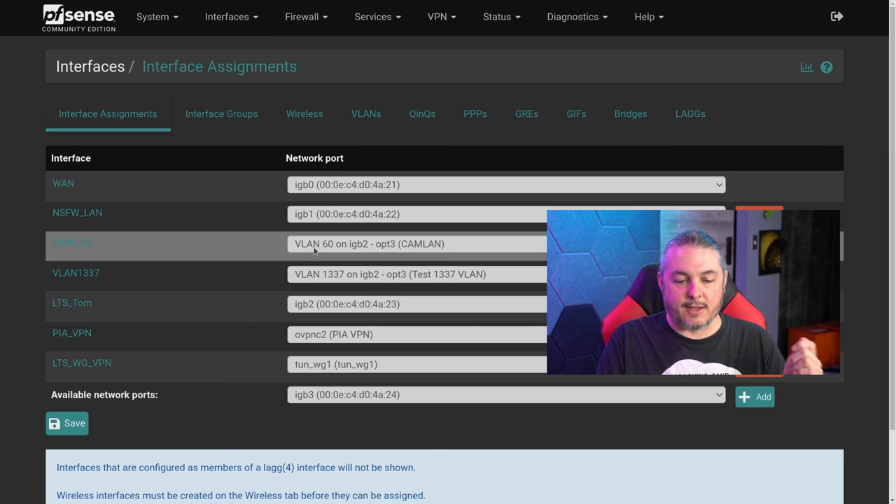
pyautogui.moveTo(325, 282)
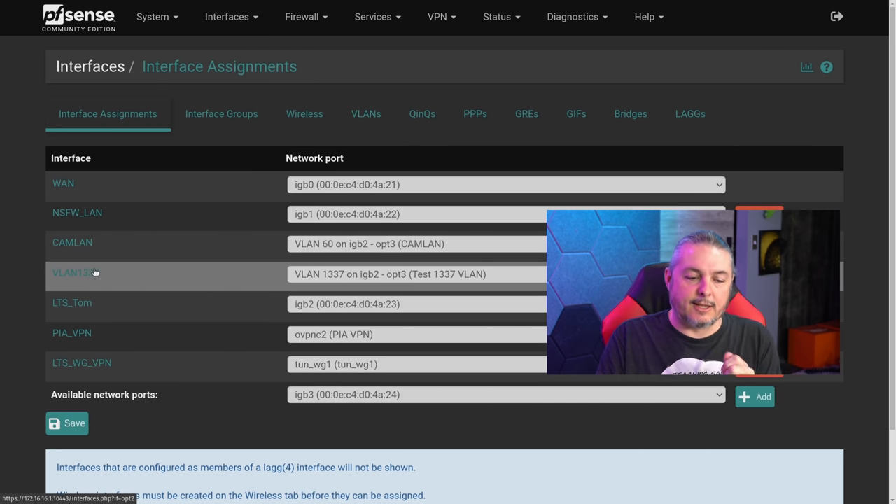
pyautogui.click(72, 274)
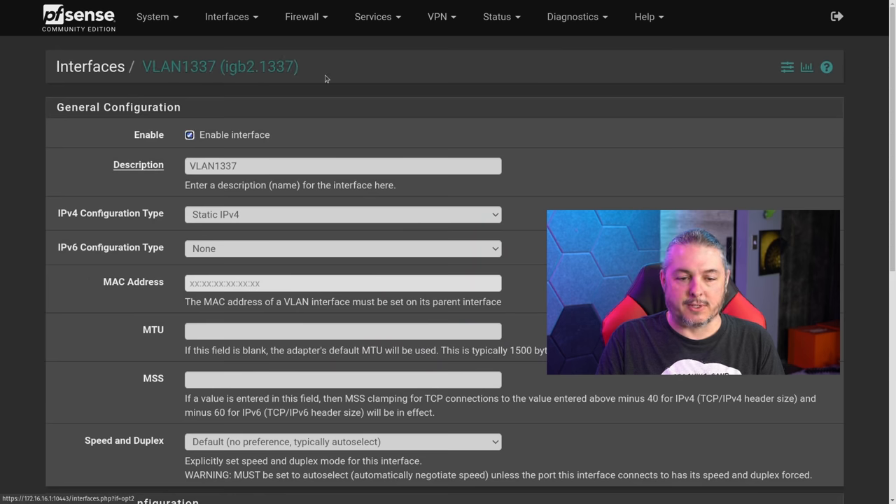
pyautogui.doubleClick(260, 66)
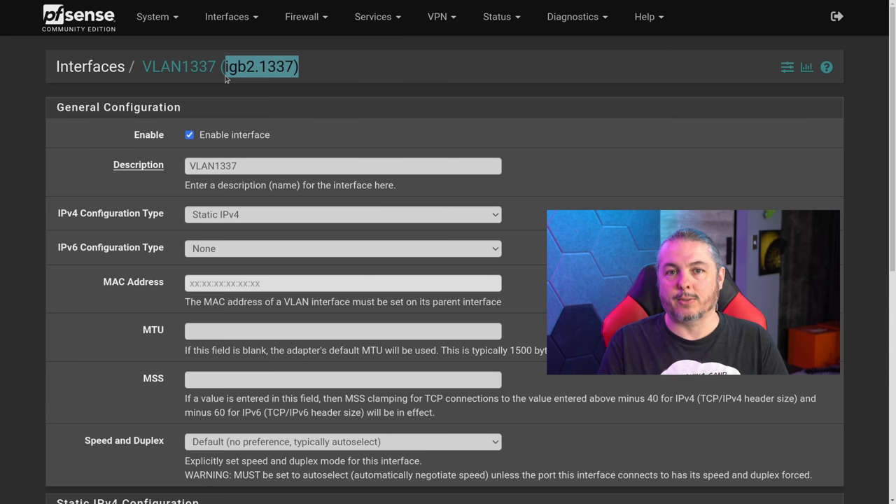
pyautogui.moveTo(456, 120)
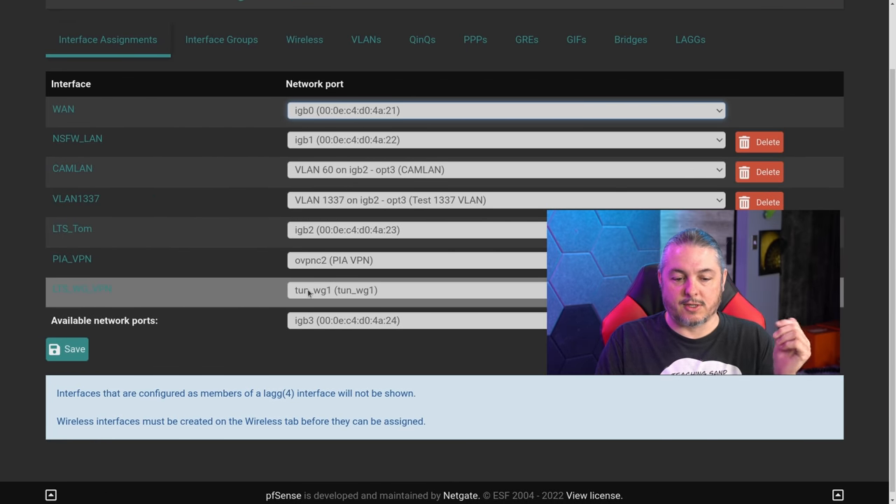
pyautogui.moveTo(329, 304)
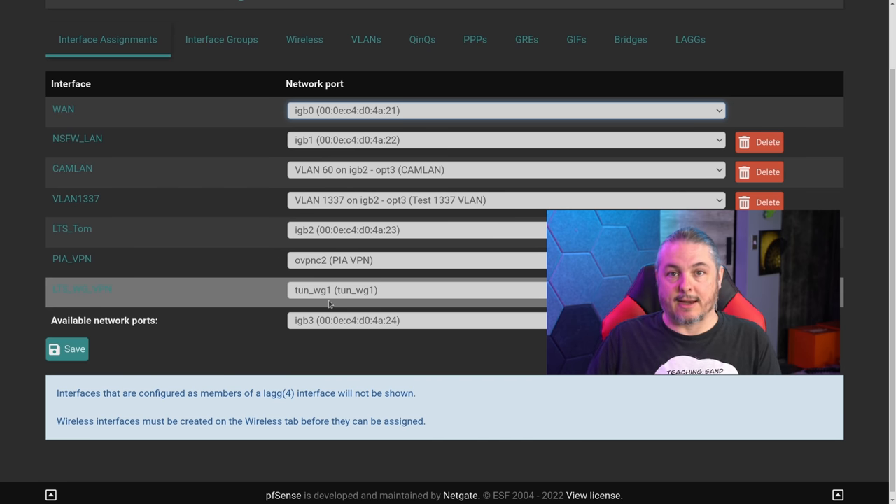
pyautogui.scroll(3)
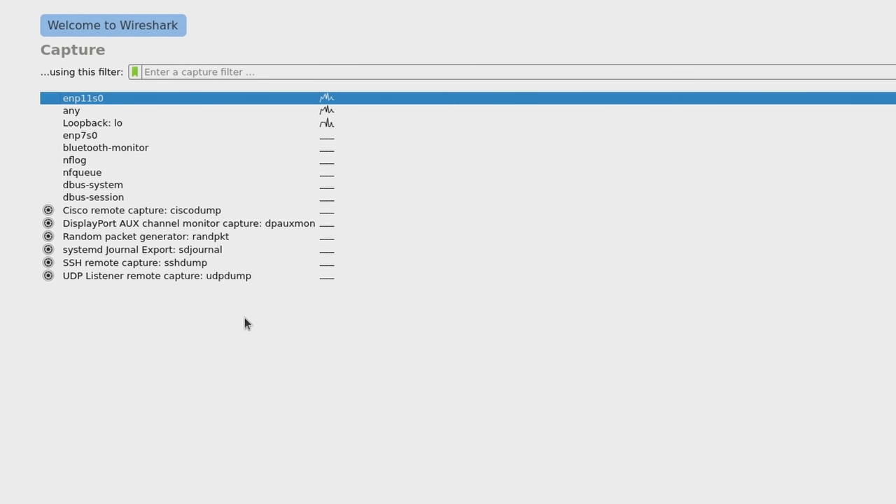
# Open the sshdump options and check server address 172.16.16.1 and port 1022
pyautogui.click(157, 275)
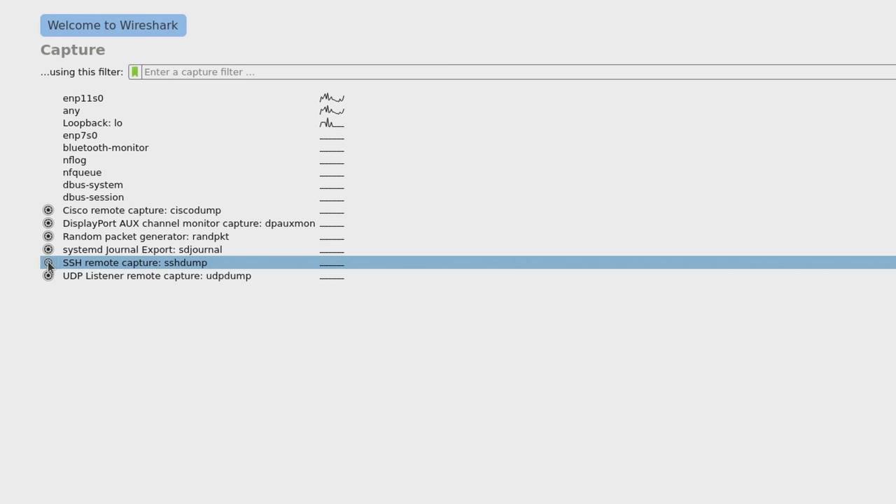
pyautogui.doubleClick(134, 262)
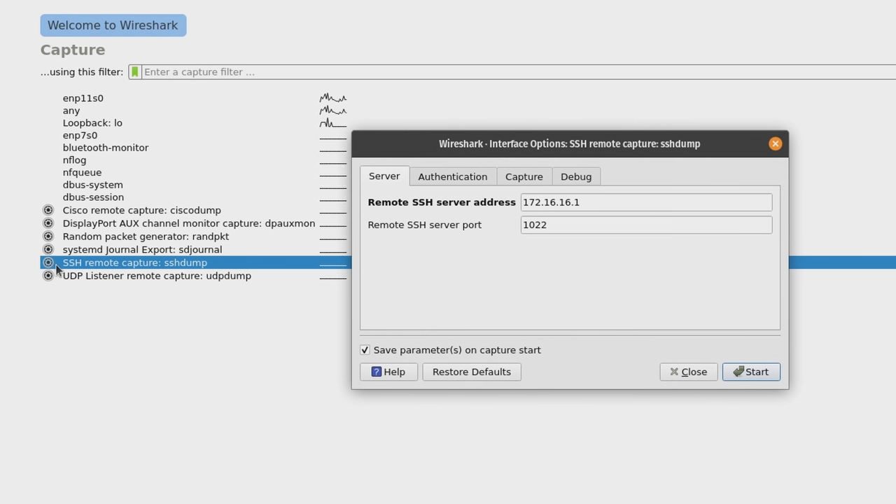
pyautogui.moveTo(200, 269)
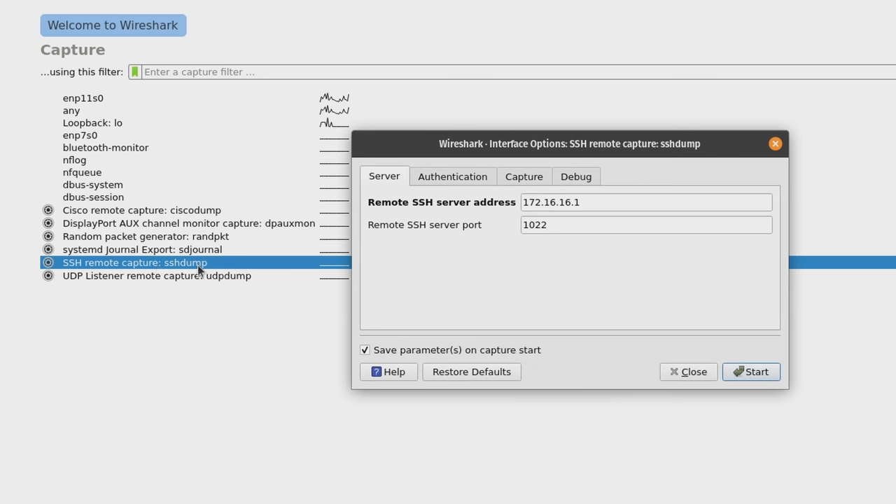
pyautogui.click(640, 202)
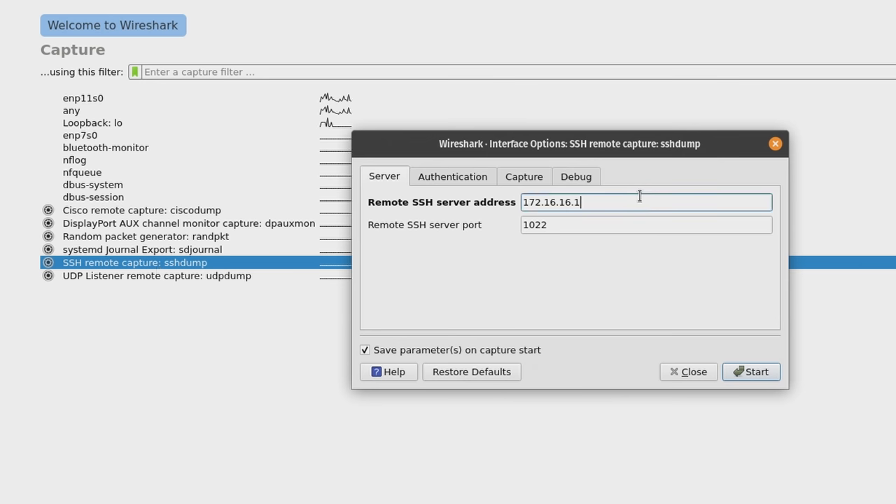
pyautogui.tripleClick(646, 225)
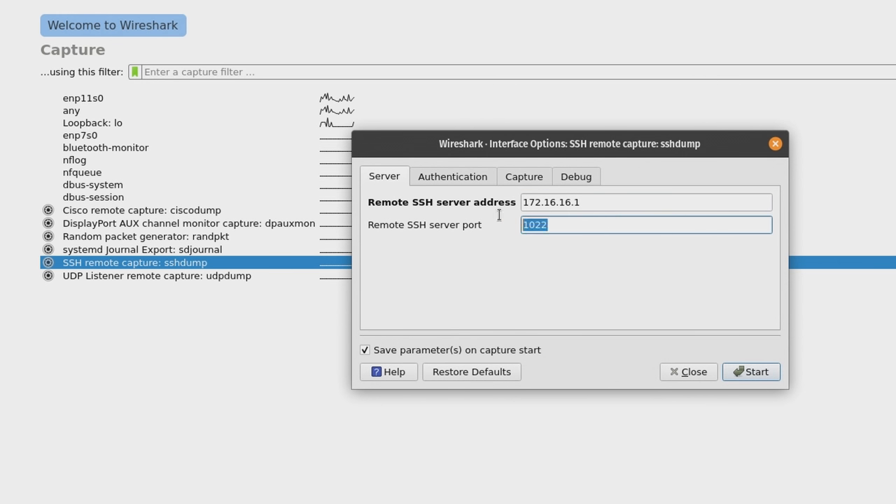
# Fill the Authentication tab with username root and the SSH password
pyautogui.click(452, 176)
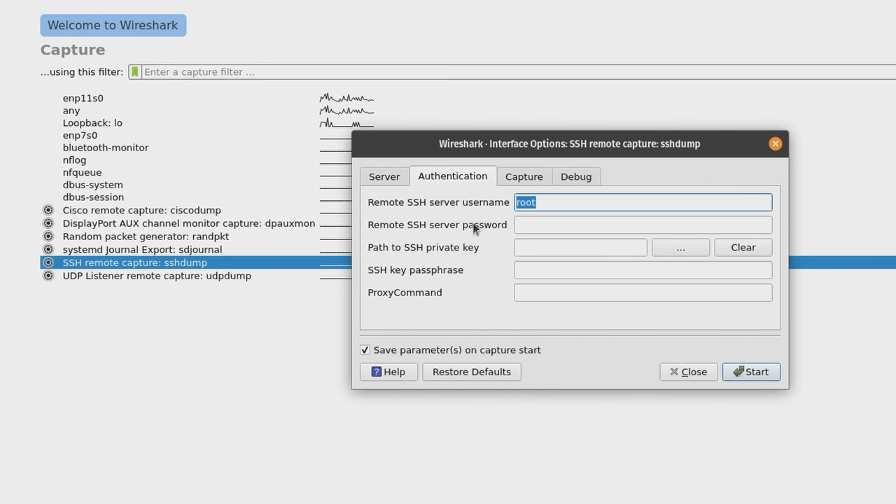
pyautogui.click(642, 225)
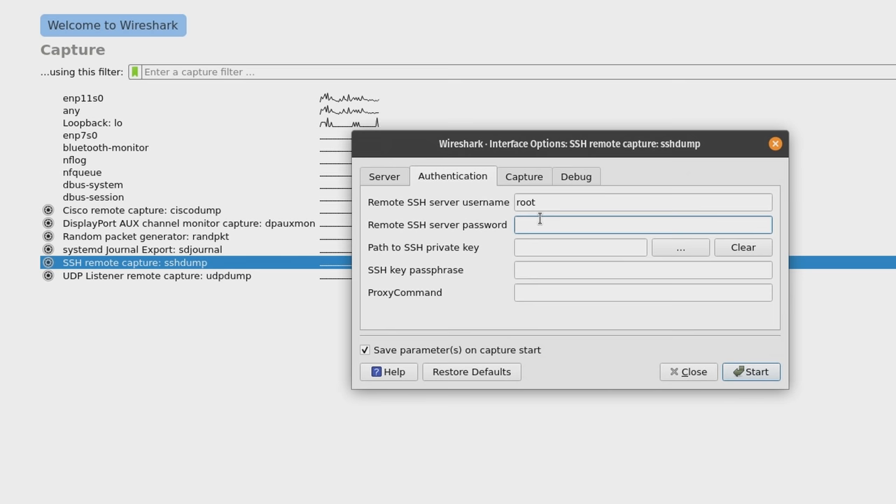
pyautogui.click(523, 175)
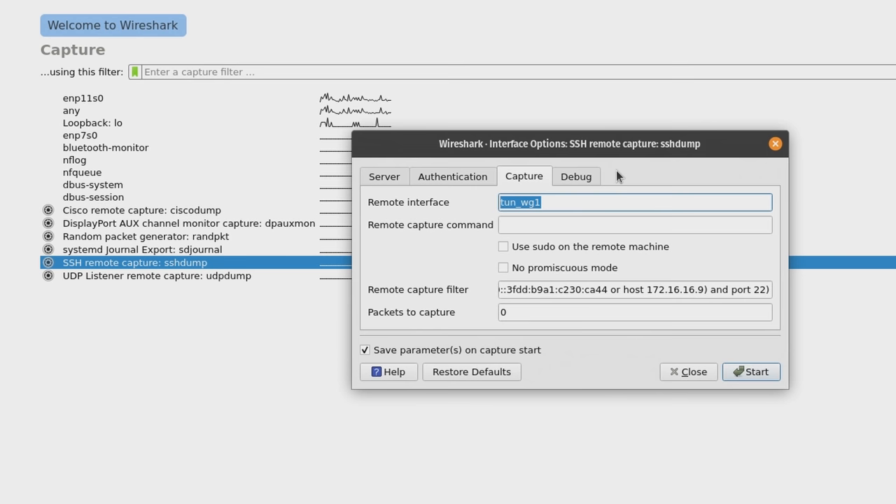
pyautogui.moveTo(604, 282)
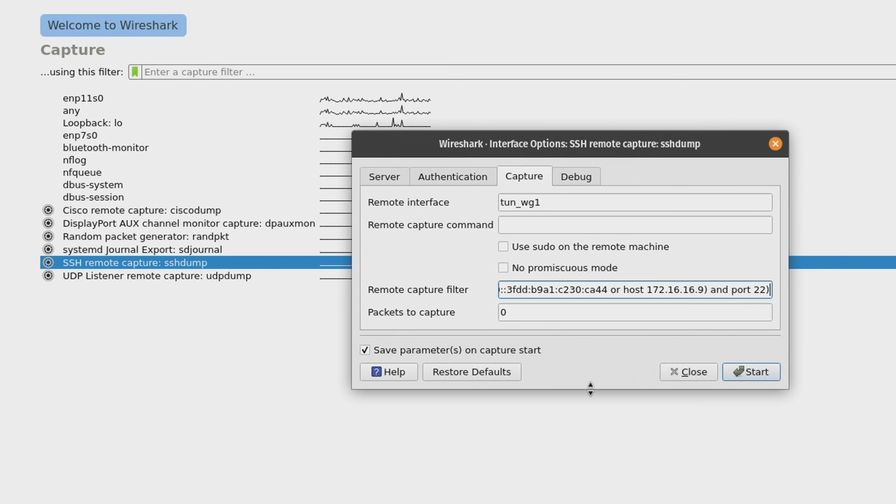
pyautogui.click(604, 202)
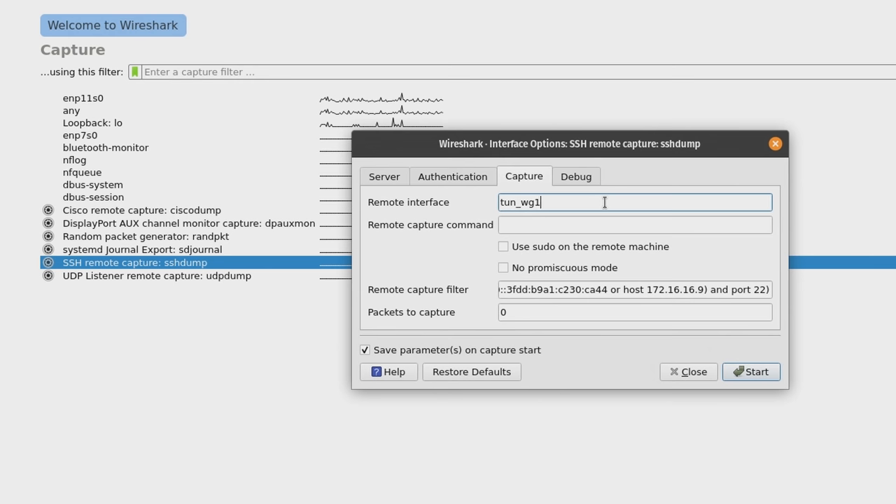
pyautogui.moveTo(580, 348)
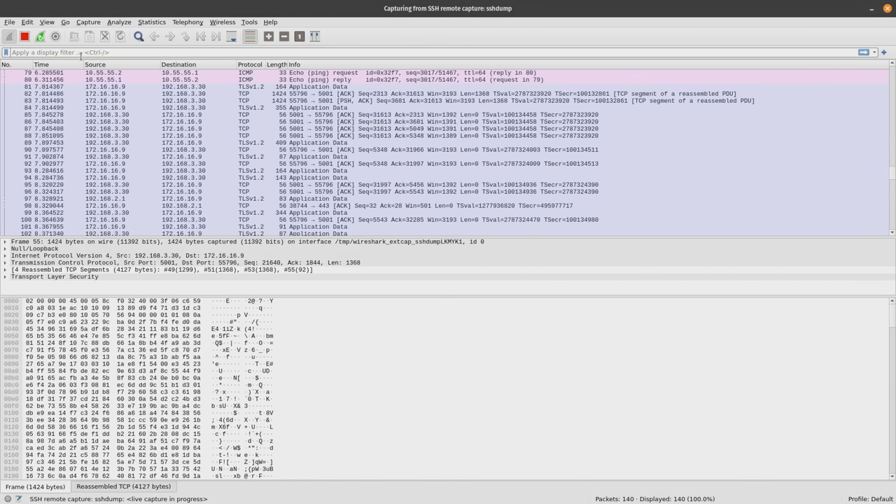
pyautogui.moveTo(25, 36)
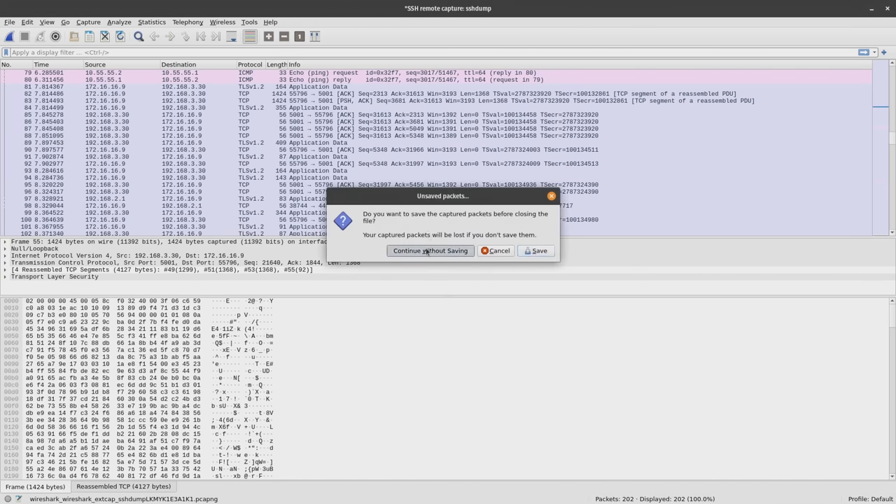
# Discard the sshdump capture's packets with Continue without Saving
pyautogui.click(430, 251)
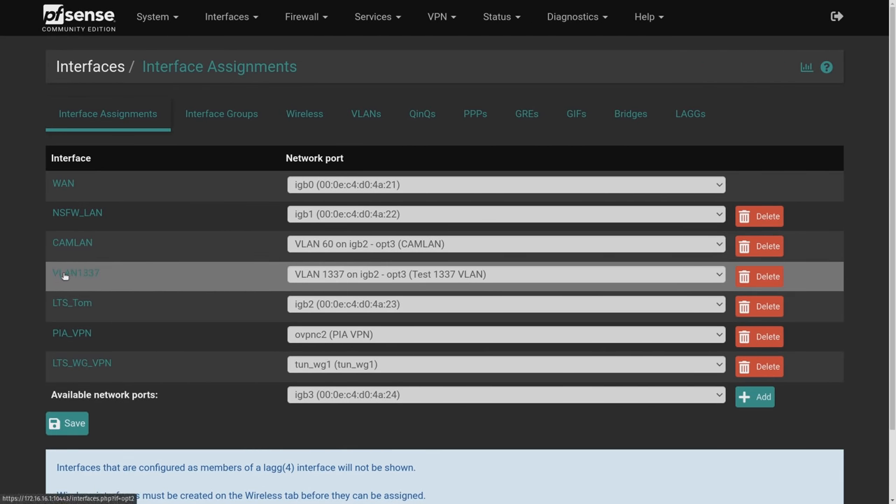
# Open the VLAN1337 interface to confirm its parent port is igb2
pyautogui.click(75, 273)
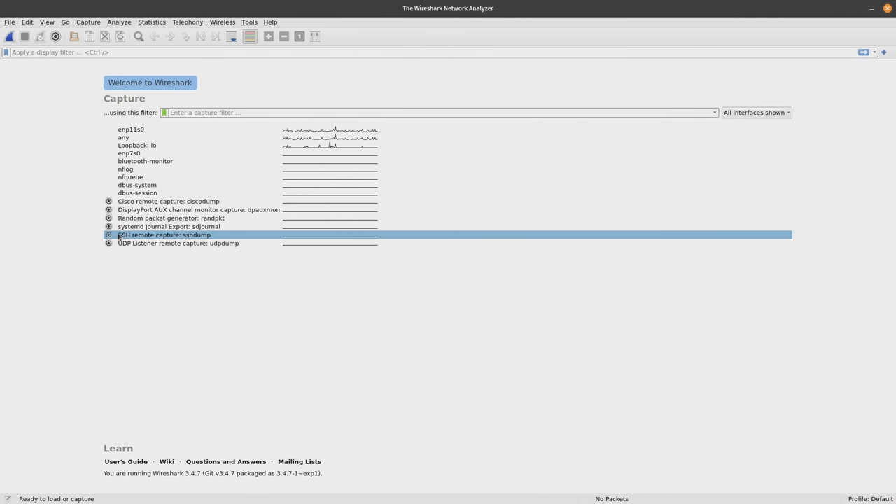
# Set the sshdump remote interface to igb2.1337 and start the capture
pyautogui.doubleClick(163, 235)
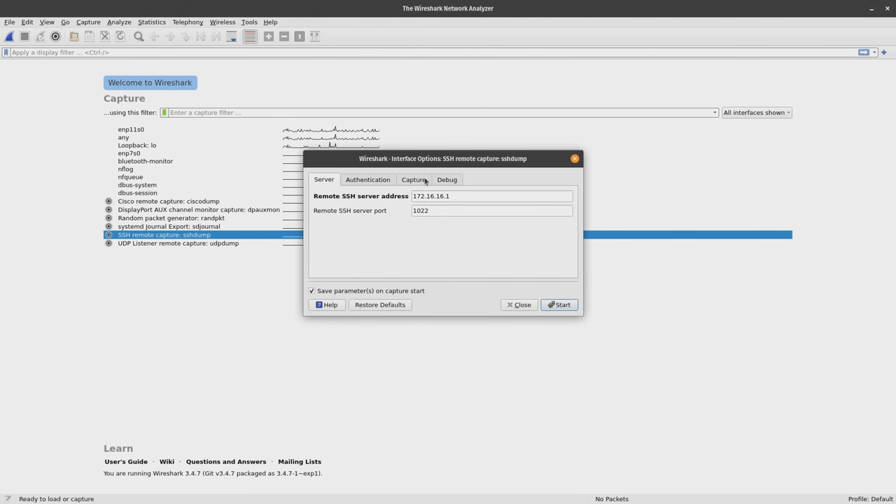
pyautogui.click(414, 180)
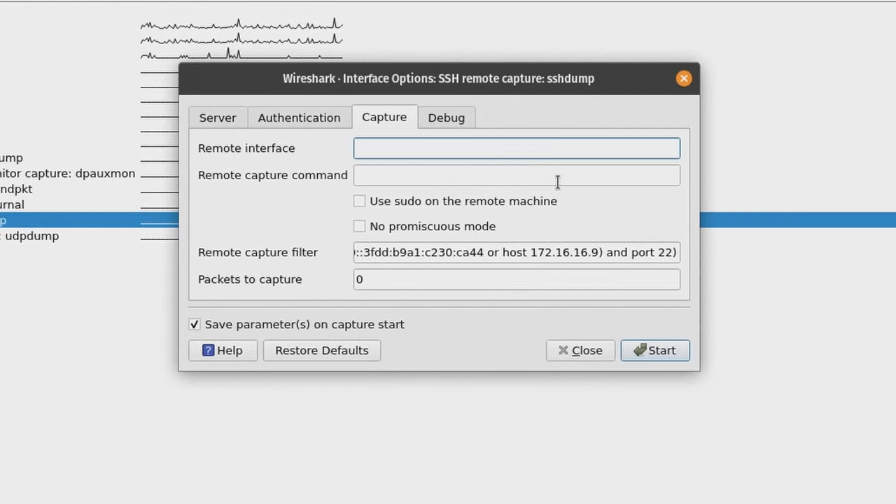
pyautogui.write('igb2.')
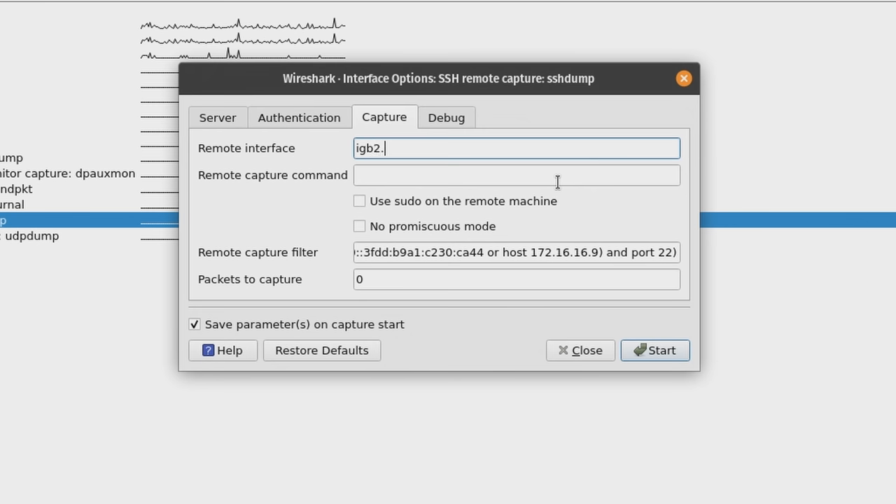
pyautogui.write('133')
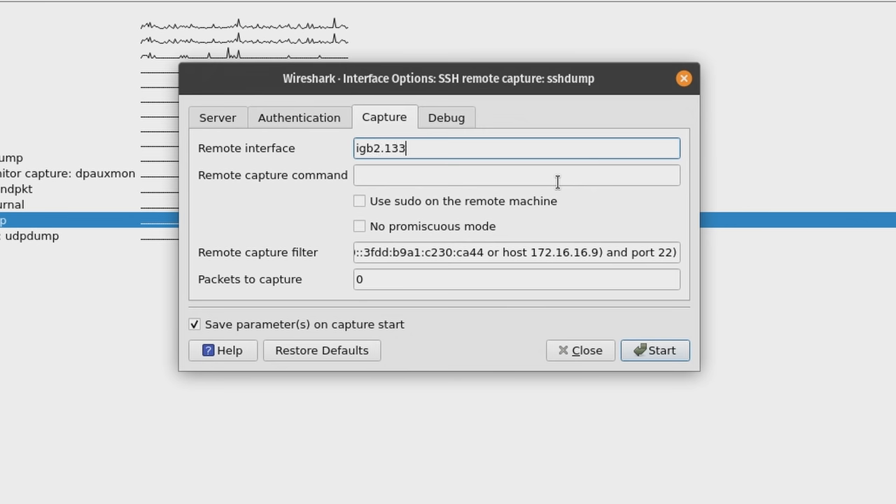
pyautogui.write('7')
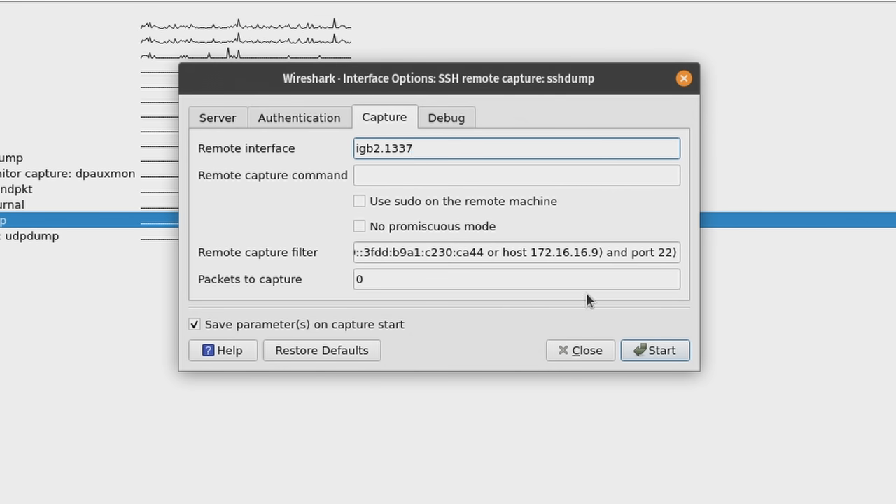
pyautogui.click(655, 350)
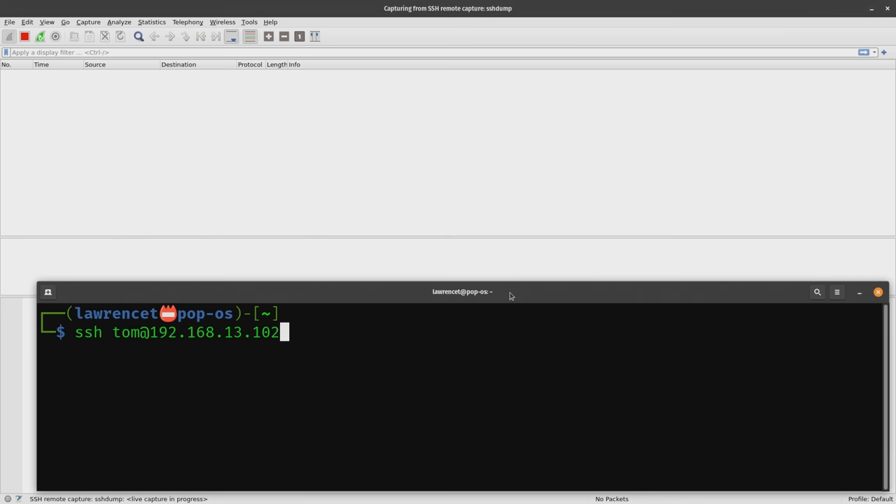
# SSH into the Raspberry Pi and start pinging 1.1.1.1
pyautogui.press('Return')
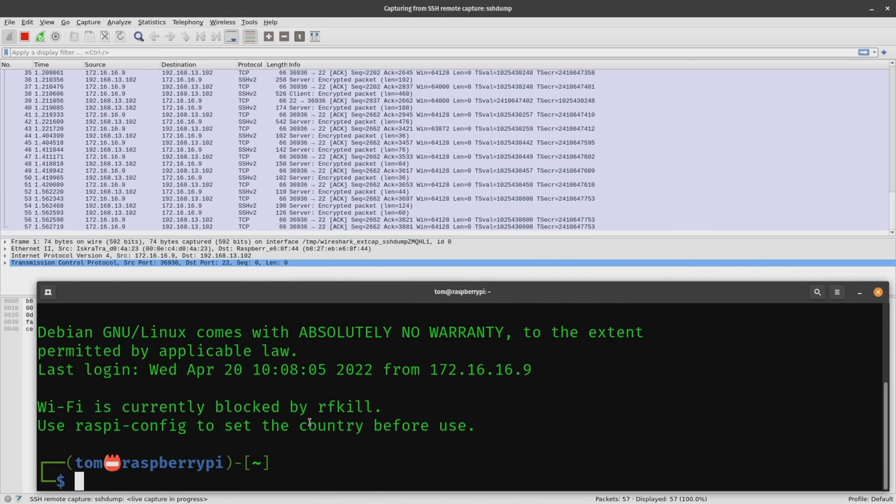
pyautogui.write('ping 1.')
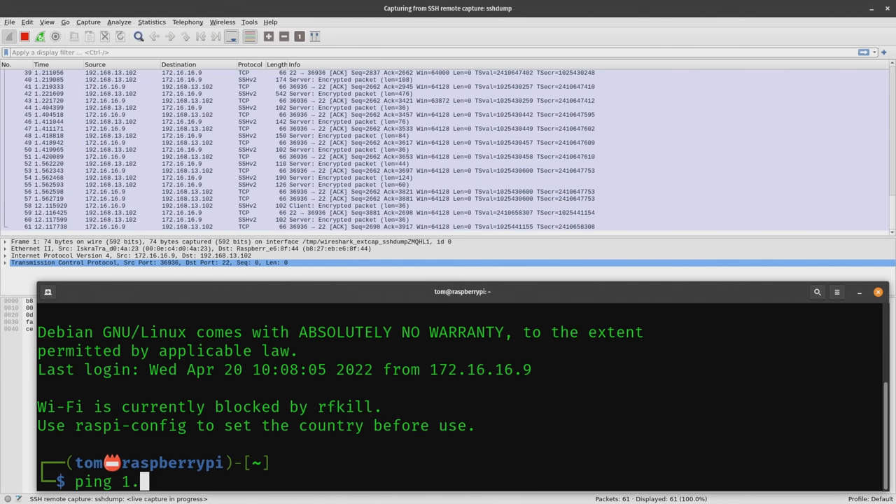
pyautogui.press('Return')
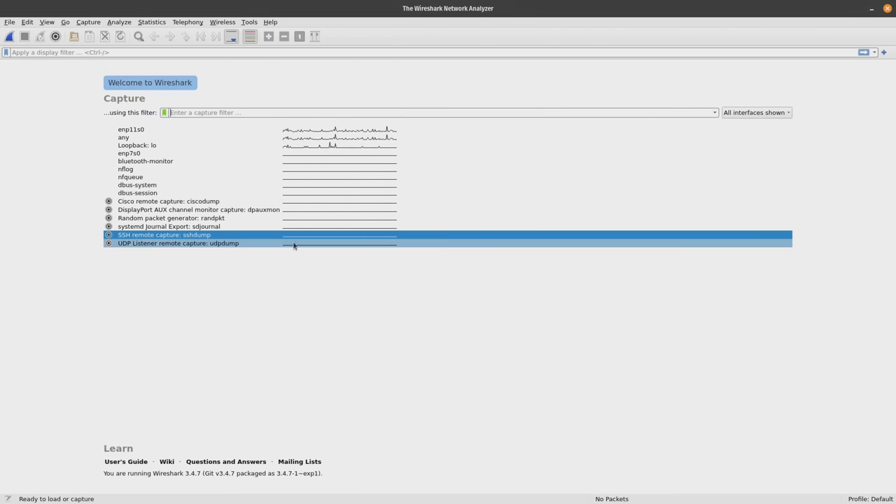
# Start a new sshdump capture with remote capture filter 'host 1.1.1.1'
pyautogui.doubleClick(164, 235)
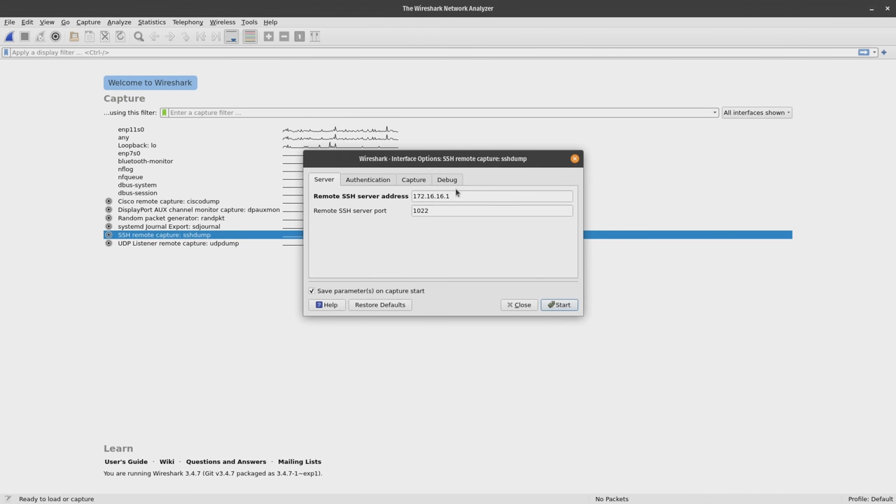
pyautogui.click(413, 179)
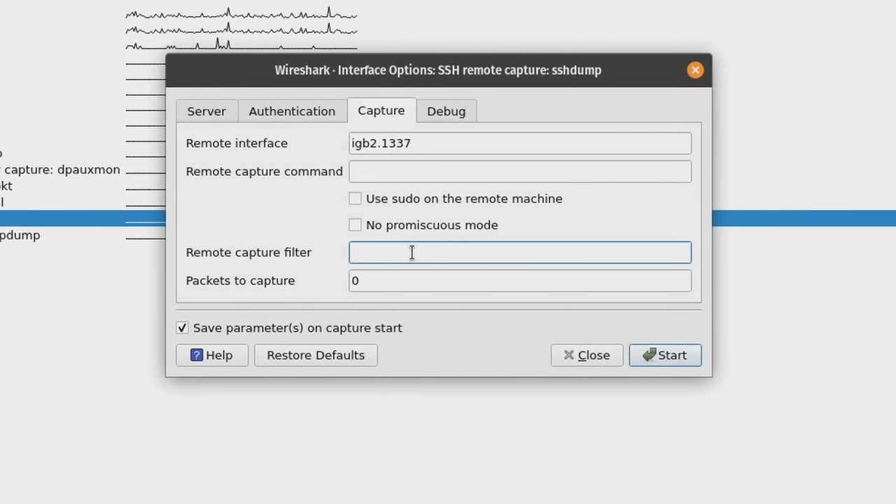
pyautogui.write('host 1.1')
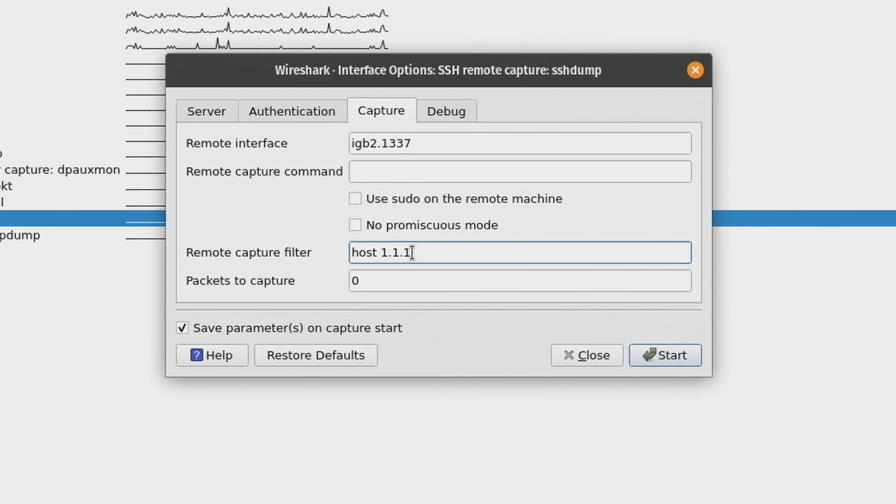
pyautogui.write('.1')
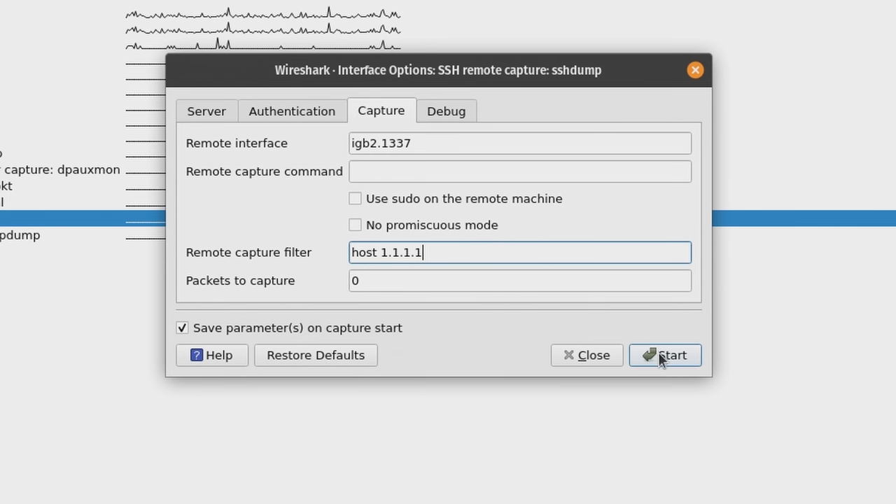
pyautogui.click(663, 355)
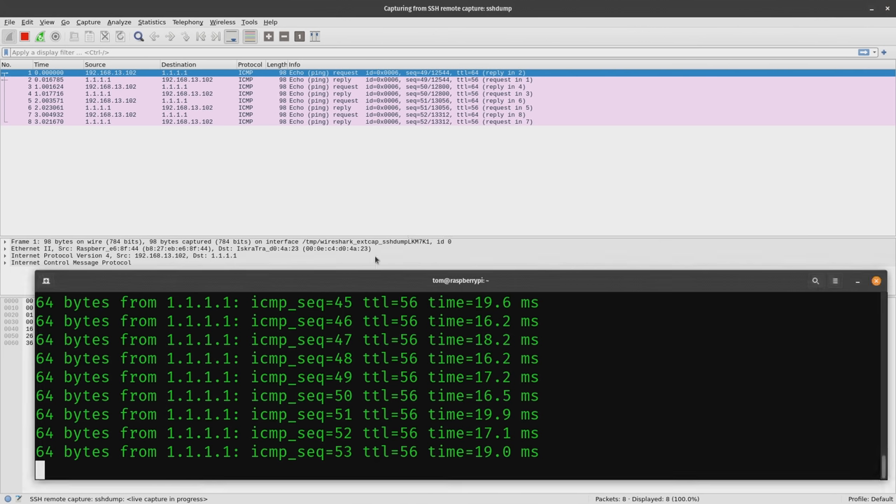
# Stop the ping, reconnect to the Pi, and briefly ping 1.1.1.1 again
pyautogui.press('ctrl+c')
pyautogui.write('ssh tom@192.168.13.102')
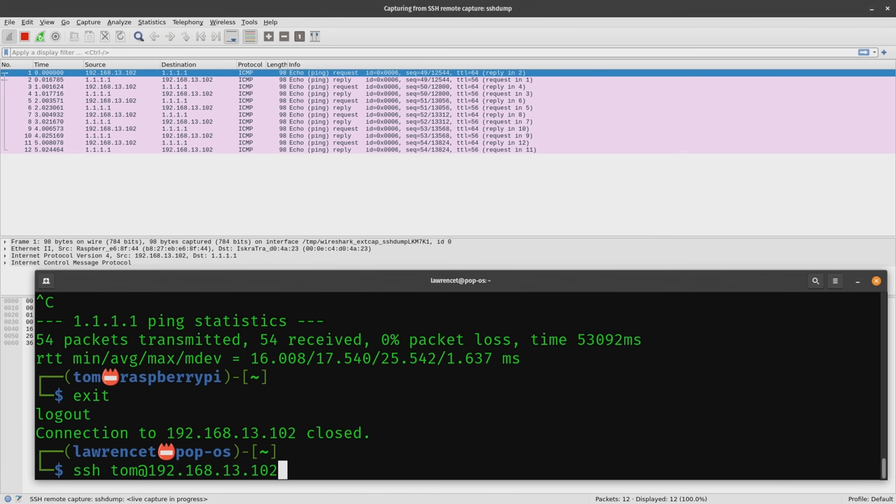
pyautogui.press('Return')
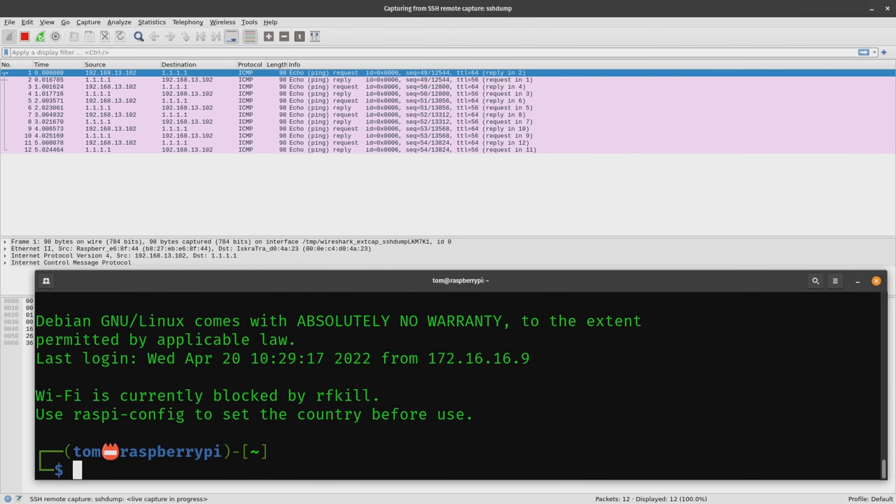
pyautogui.write('ping')
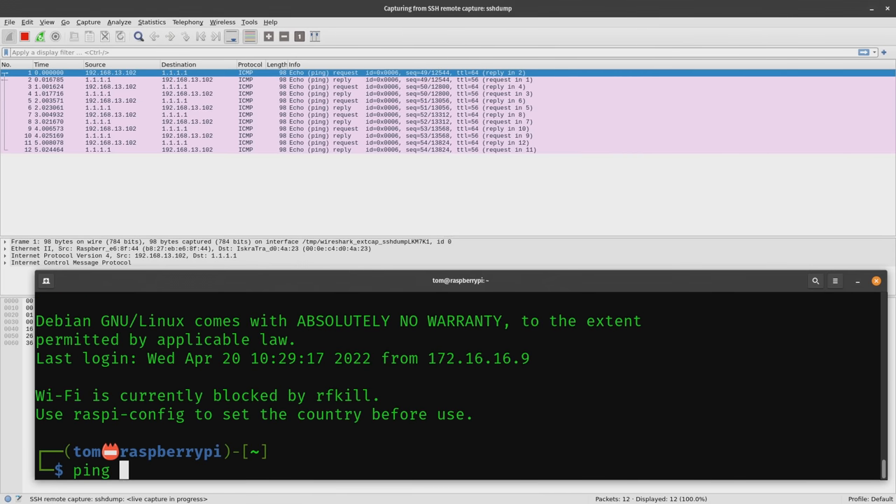
pyautogui.write('1.1.1.1')
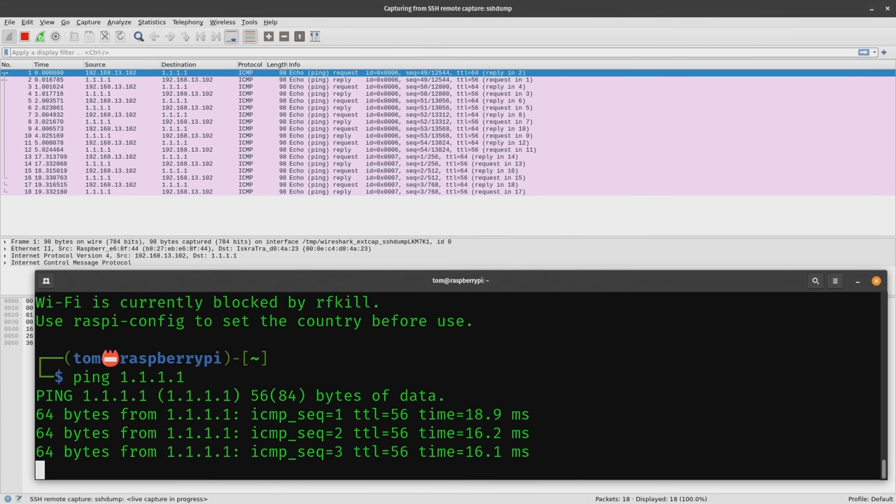
pyautogui.press('ctrl+c')
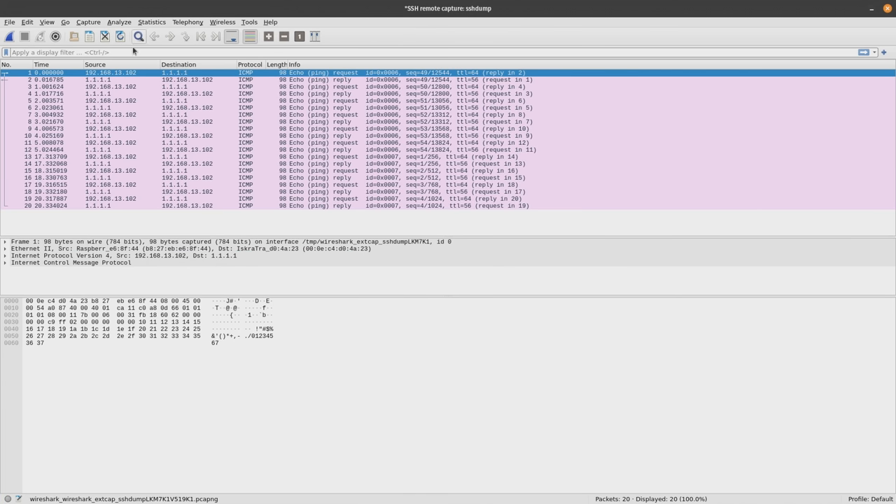
# Discard the old capture and restart sshdump with filter 'not host 1.1.1.1'
pyautogui.click(40, 36)
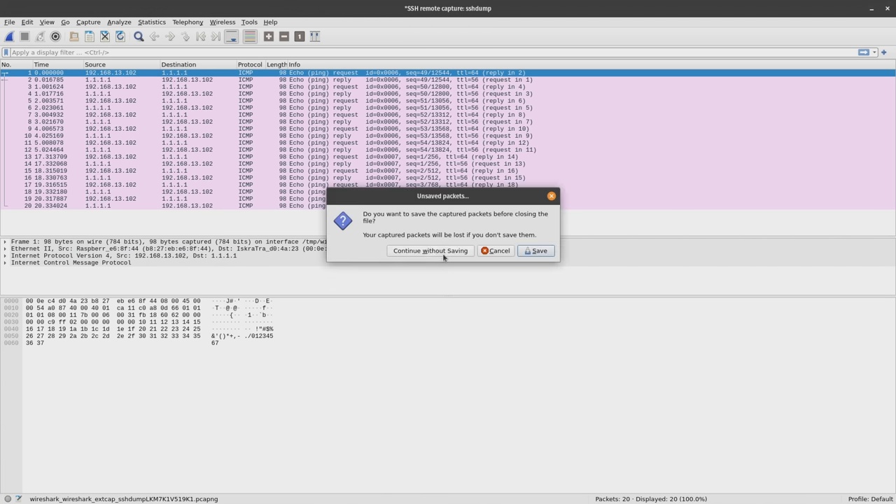
pyautogui.click(429, 251)
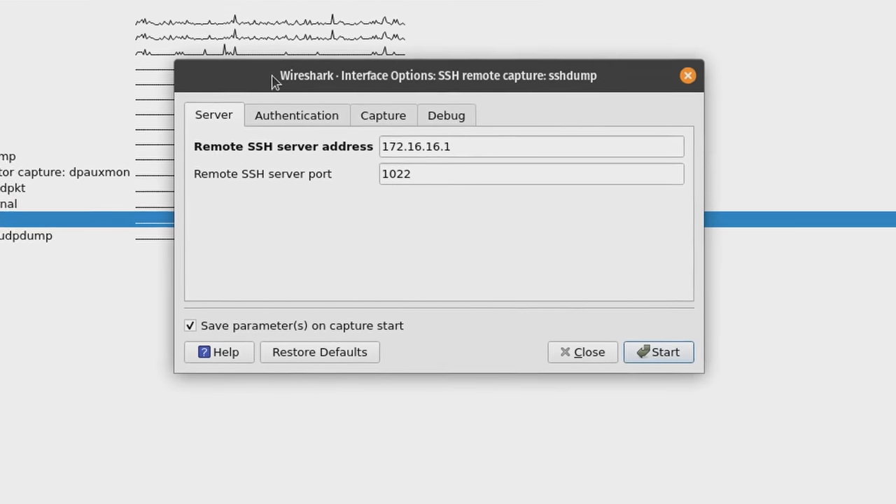
pyautogui.click(383, 115)
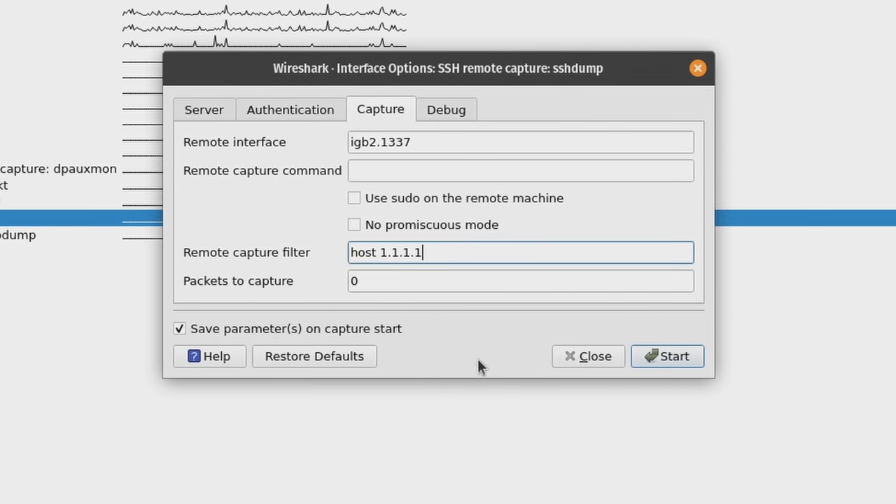
pyautogui.write('not')
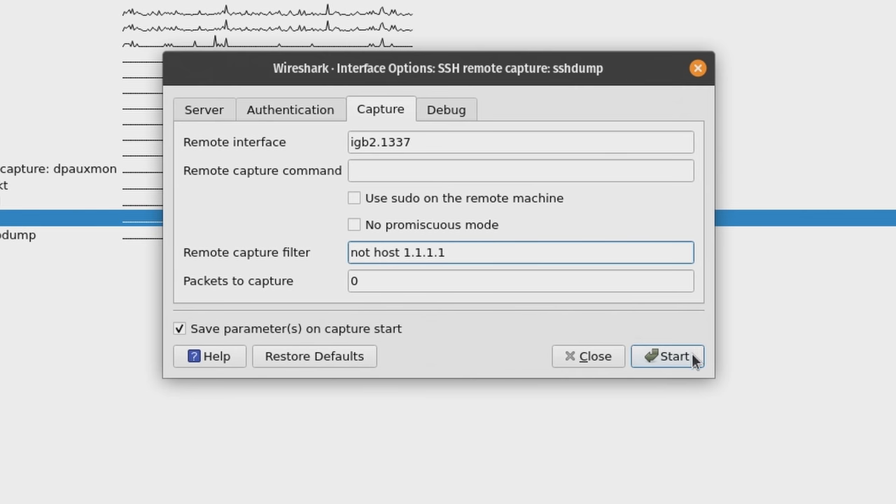
pyautogui.click(667, 356)
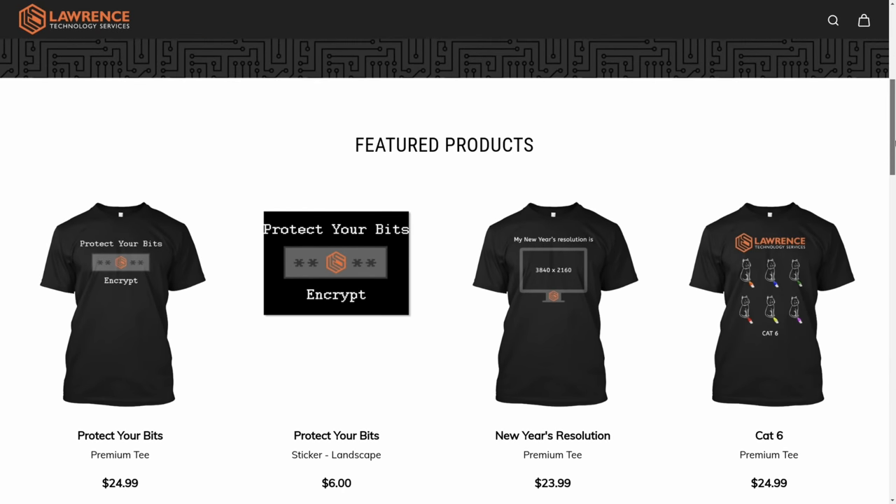
# Scroll Featured Products and open the $24.99 Cat 6 (No Logo) Premium Tee
pyautogui.scroll(-3)
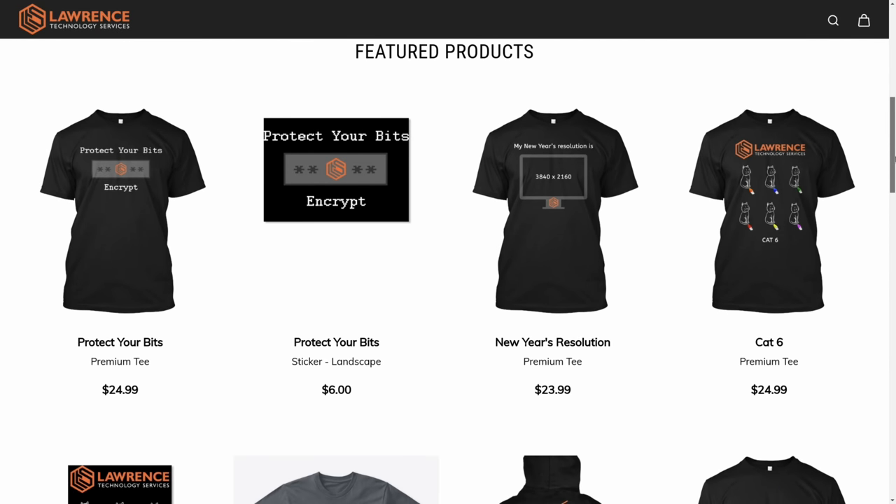
pyautogui.click(769, 210)
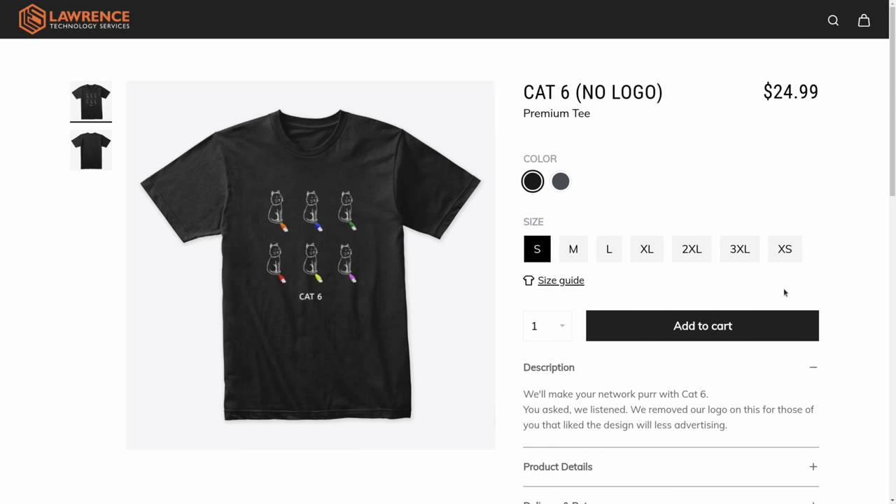